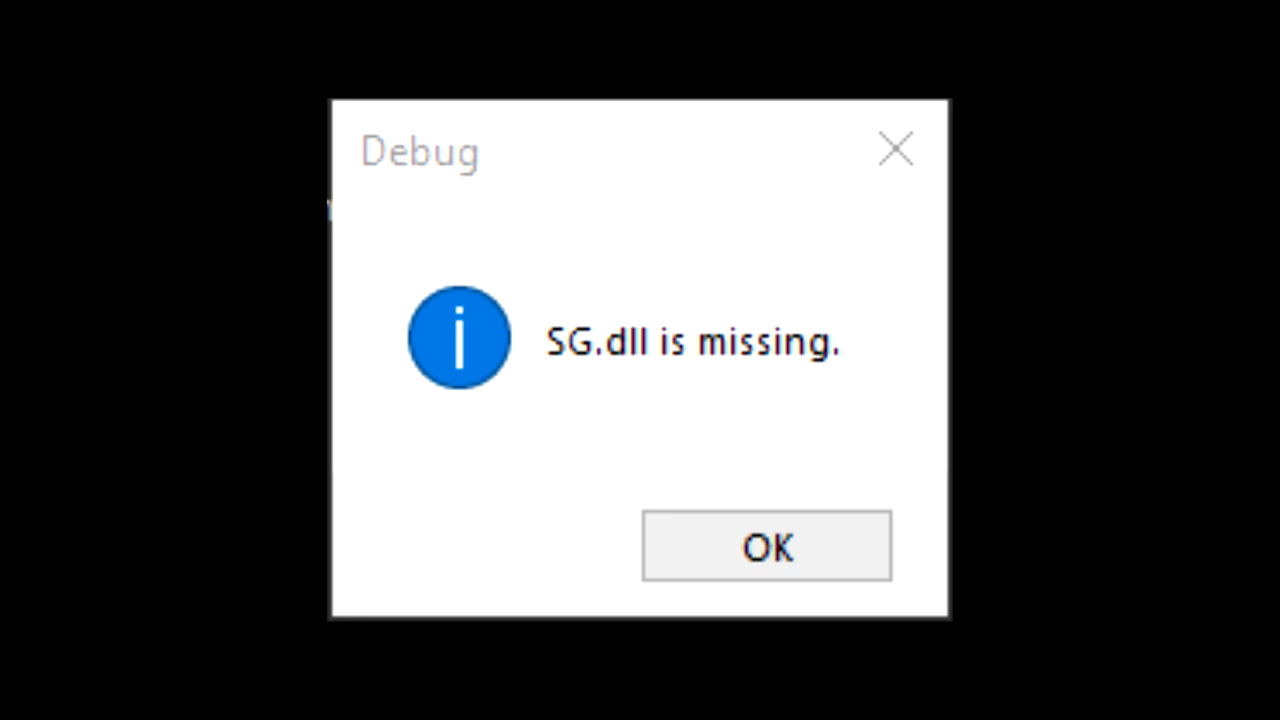
Dismiss the 'SG.dll is missing' Debug error with OK.
{"action": "left_click", "coordinate": [766, 546]}
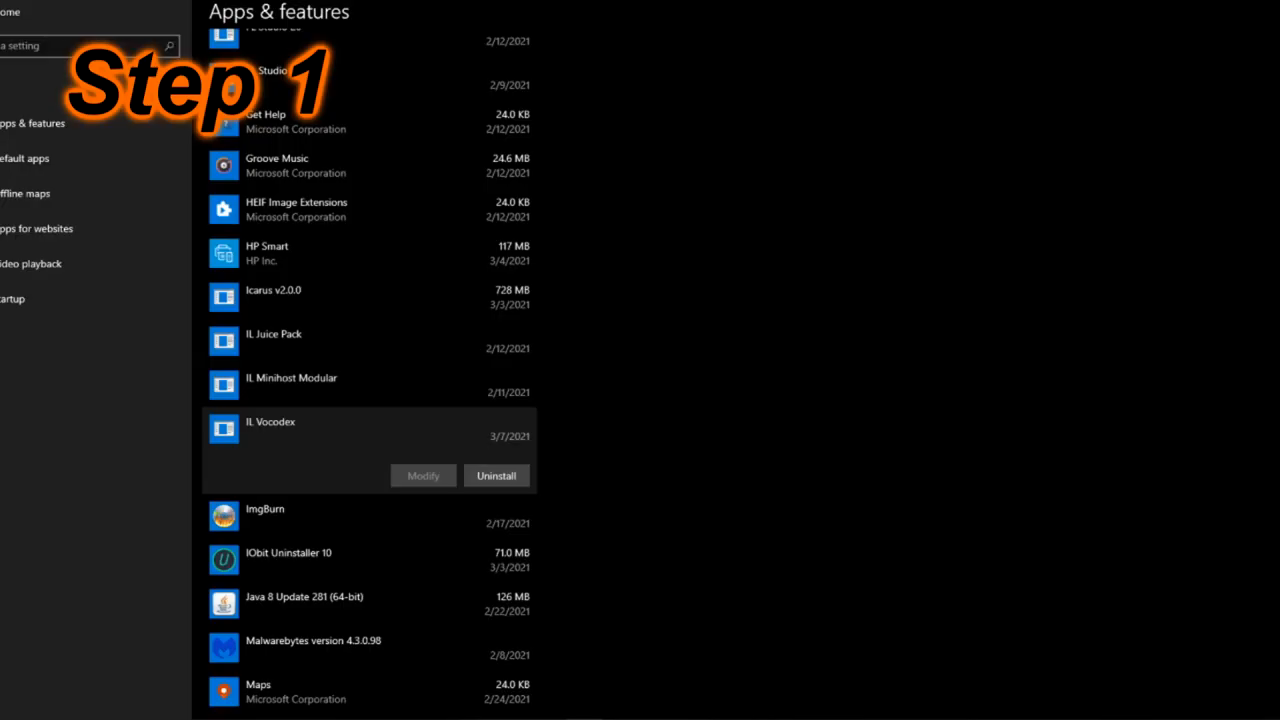